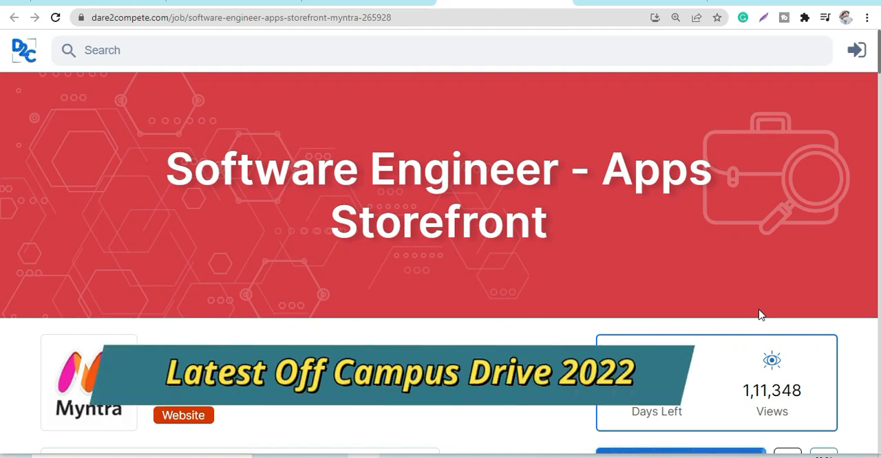
{"action": "mouse_move", "coordinate": [569, 245]}
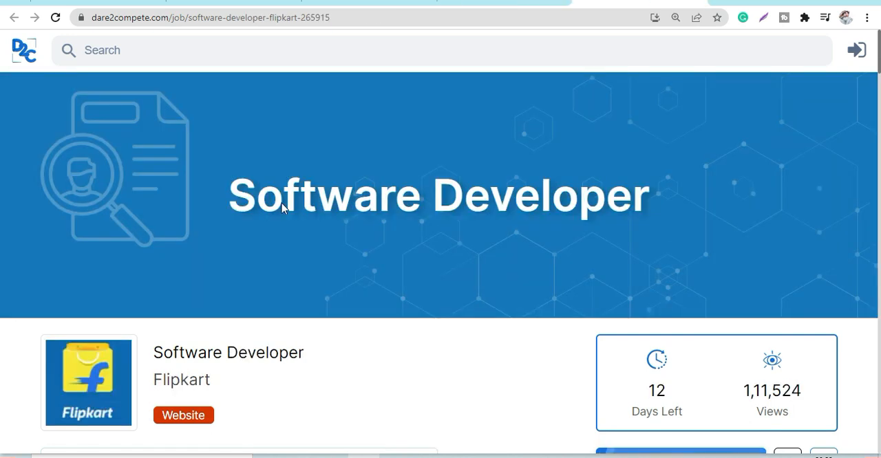
{"action": "mouse_move", "coordinate": [567, 220]}
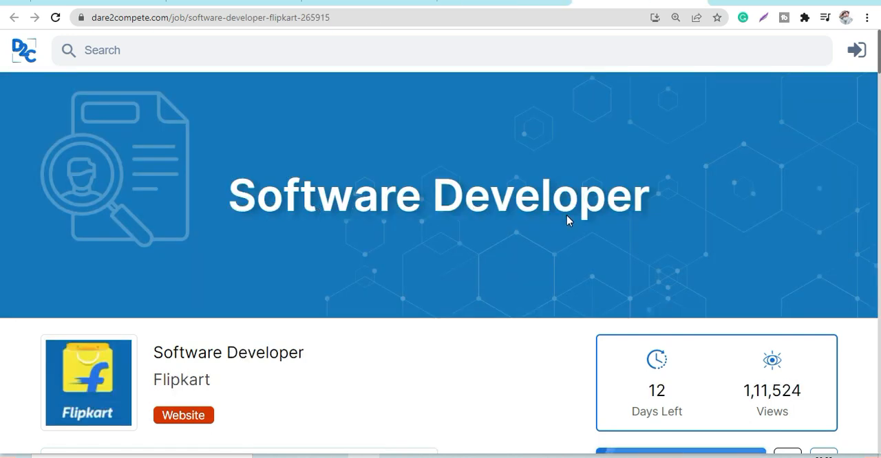
{"action": "mouse_move", "coordinate": [402, 176]}
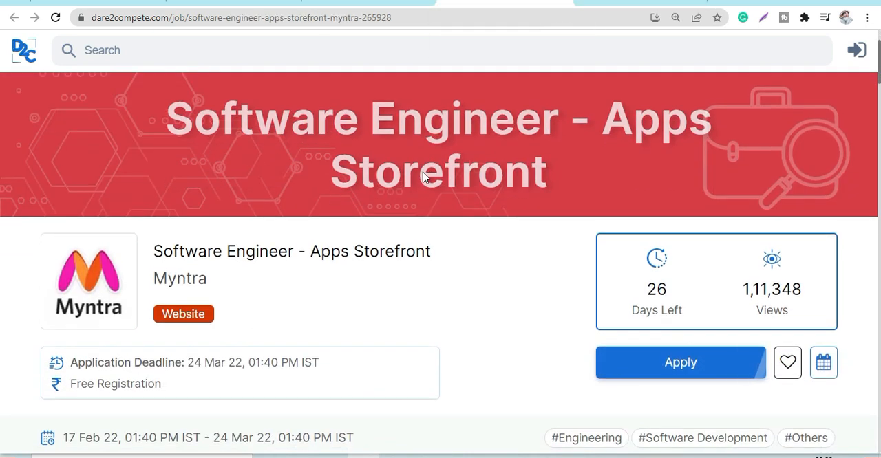
Review the Myntra requirements, highlighting the B.Tech/B.E. degree and front-end experience lines.
{"action": "scroll", "scroll_direction": "down", "scroll_amount": 3}
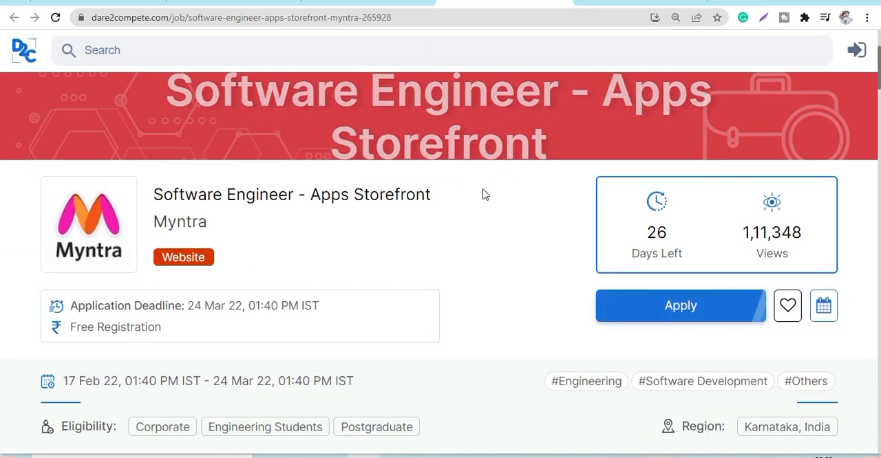
{"action": "mouse_move", "coordinate": [519, 234]}
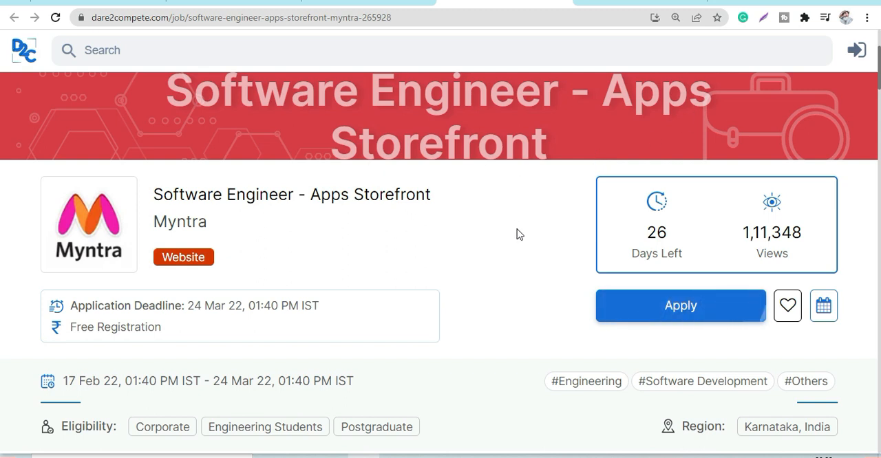
{"action": "scroll", "scroll_direction": "down", "scroll_amount": 3}
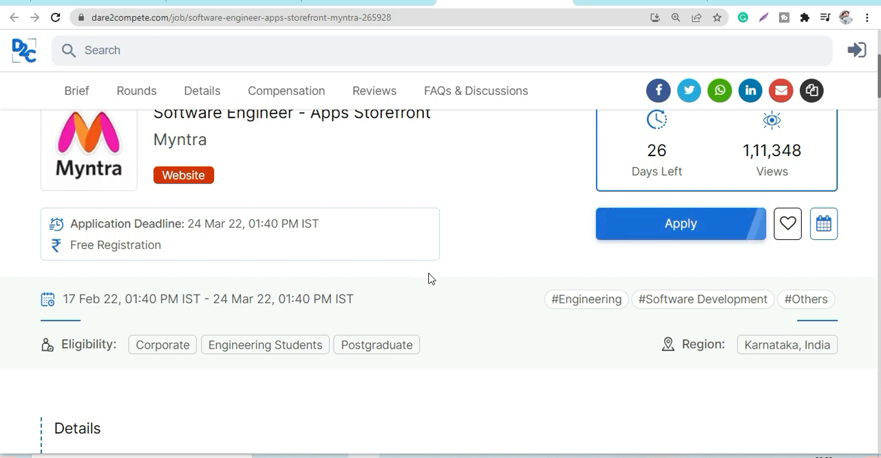
{"action": "scroll", "scroll_direction": "down", "scroll_amount": 3}
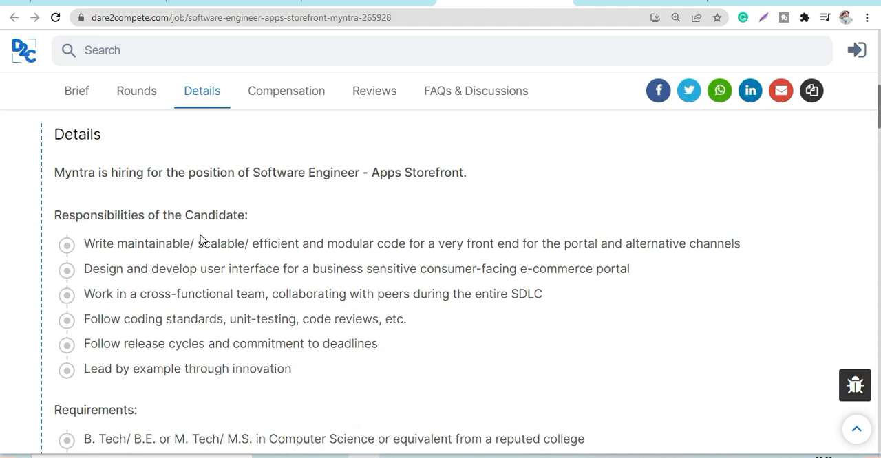
{"action": "scroll", "scroll_direction": "down", "scroll_amount": 3}
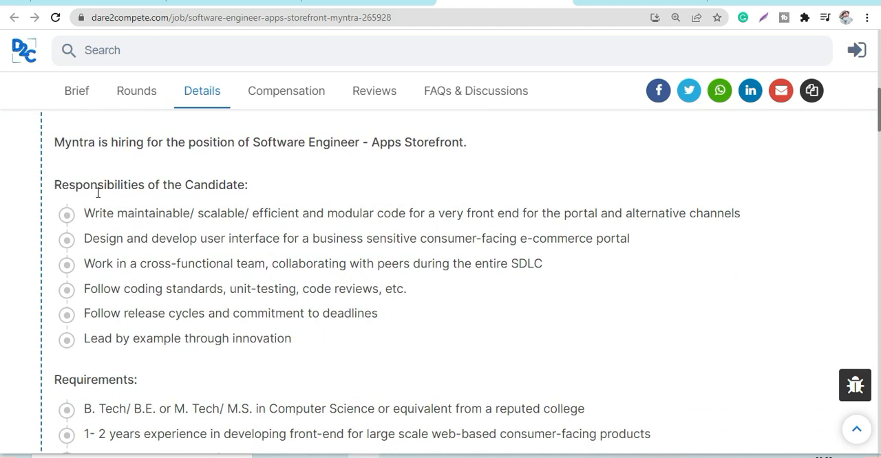
{"action": "mouse_move", "coordinate": [171, 215]}
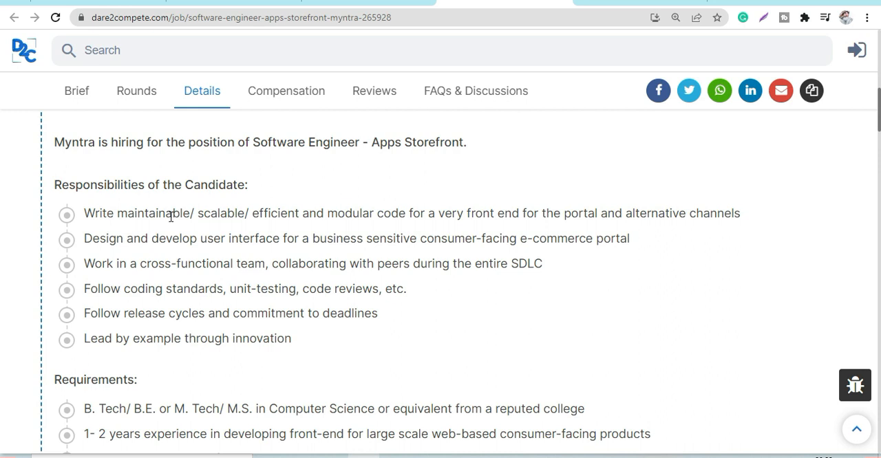
{"action": "mouse_move", "coordinate": [300, 214]}
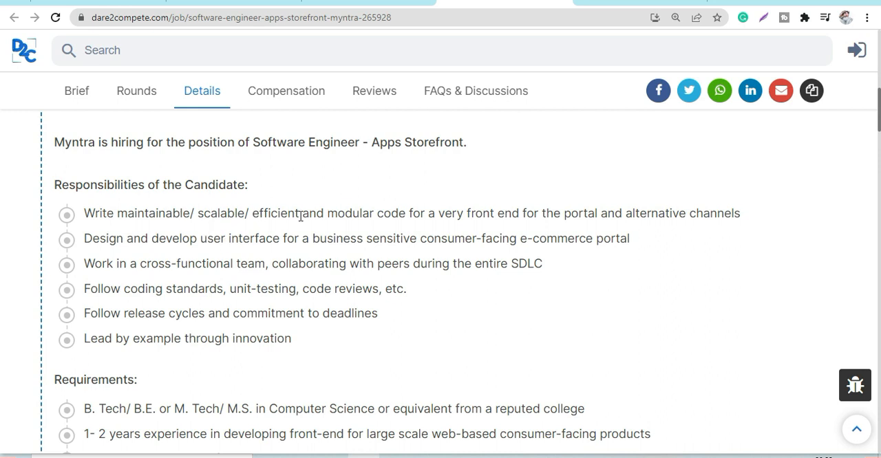
{"action": "mouse_move", "coordinate": [498, 235]}
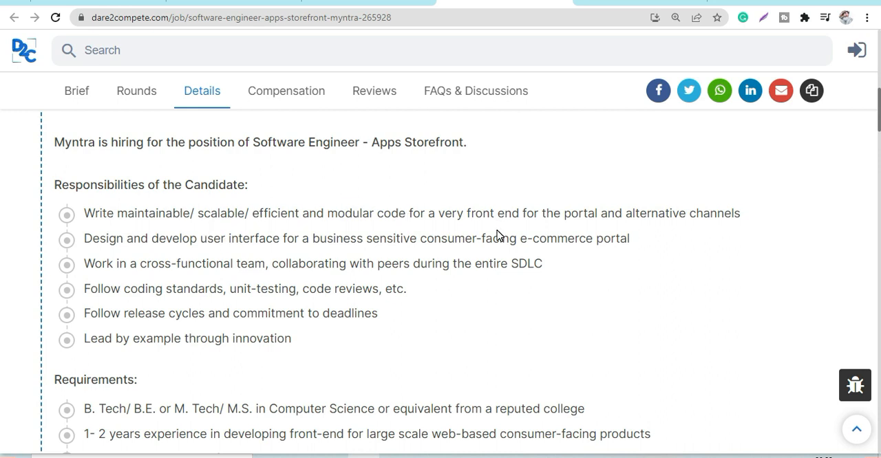
{"action": "mouse_move", "coordinate": [251, 243]}
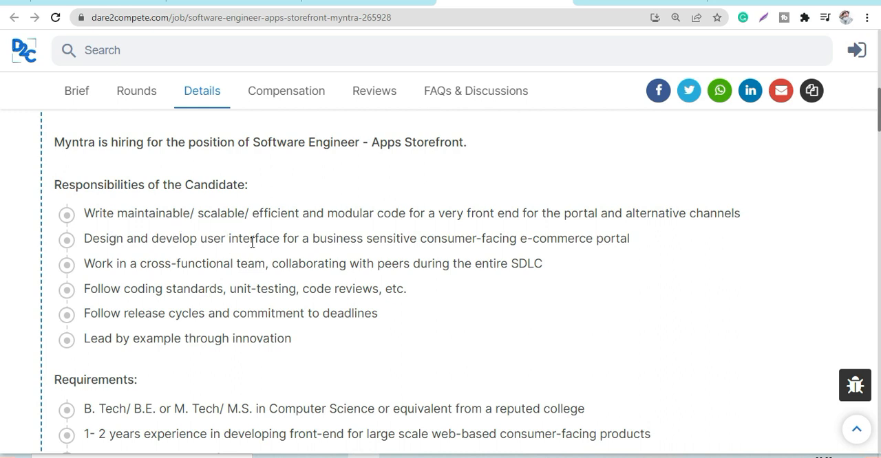
{"action": "mouse_move", "coordinate": [160, 268]}
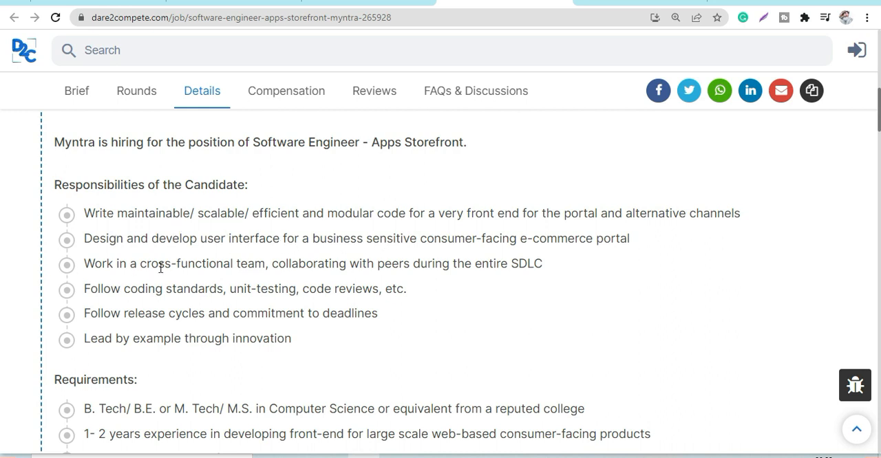
{"action": "mouse_move", "coordinate": [366, 278]}
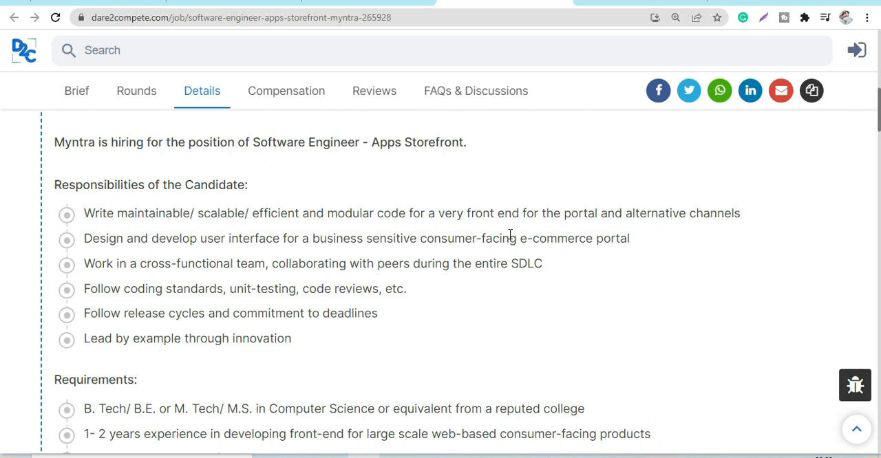
{"action": "mouse_move", "coordinate": [140, 289]}
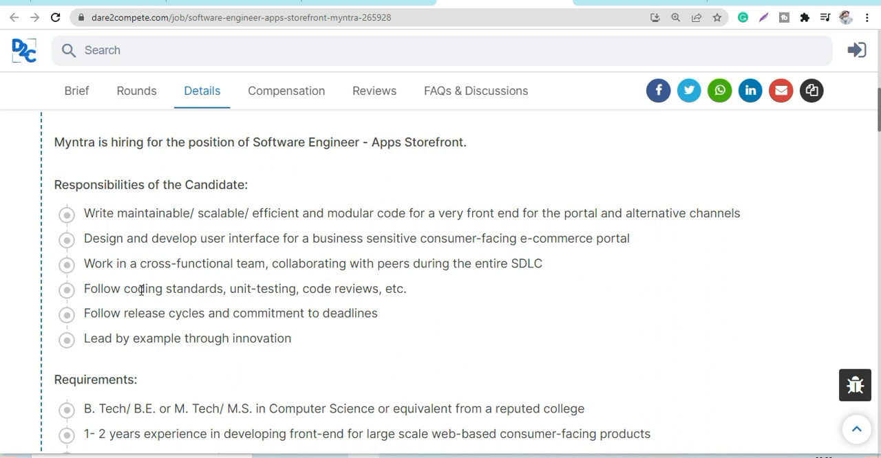
{"action": "mouse_move", "coordinate": [227, 292]}
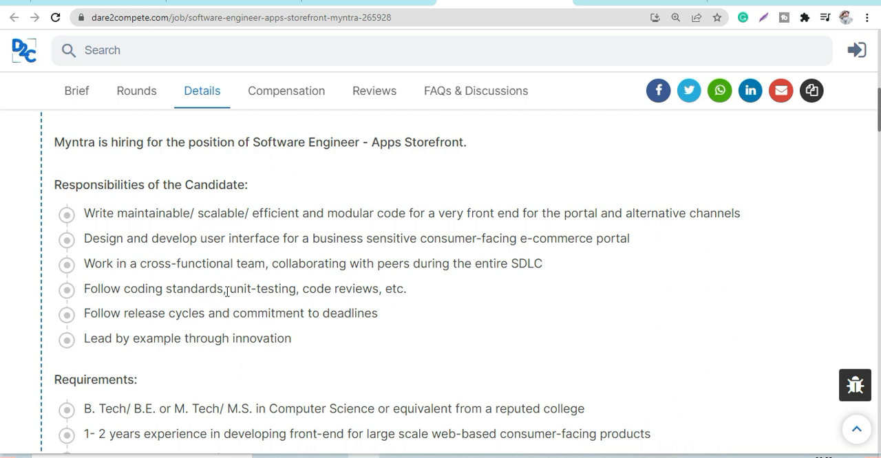
{"action": "mouse_move", "coordinate": [404, 333]}
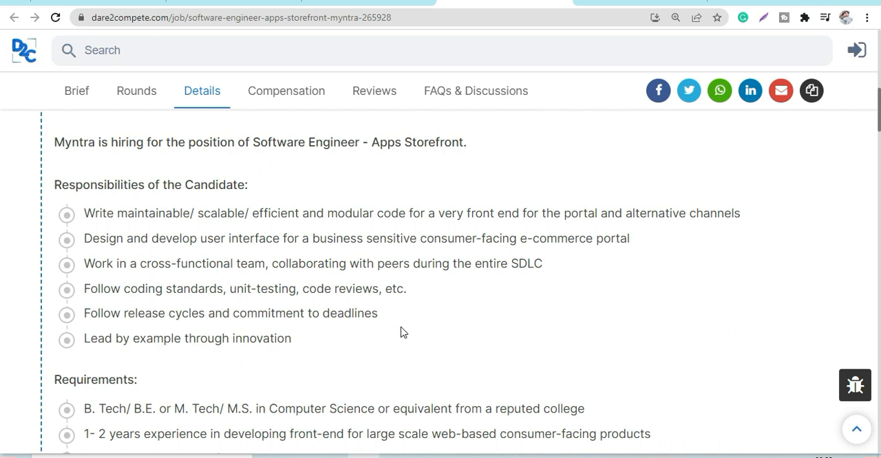
{"action": "mouse_move", "coordinate": [248, 367]}
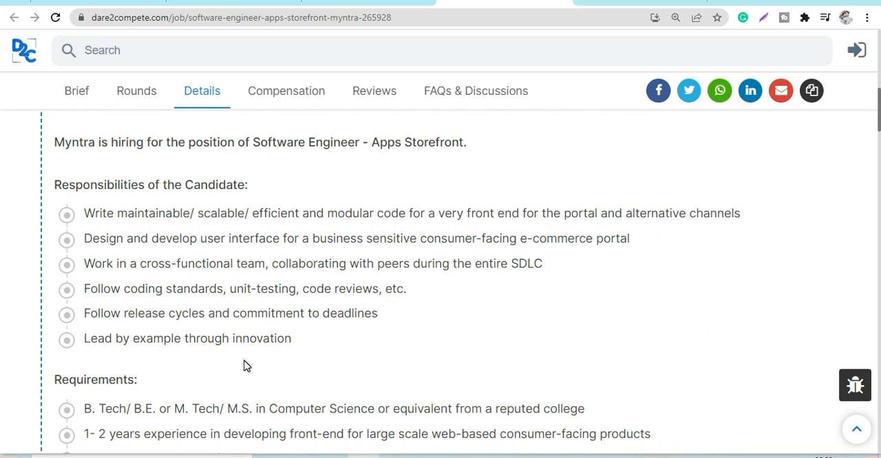
{"action": "scroll", "scroll_direction": "down", "scroll_amount": 3}
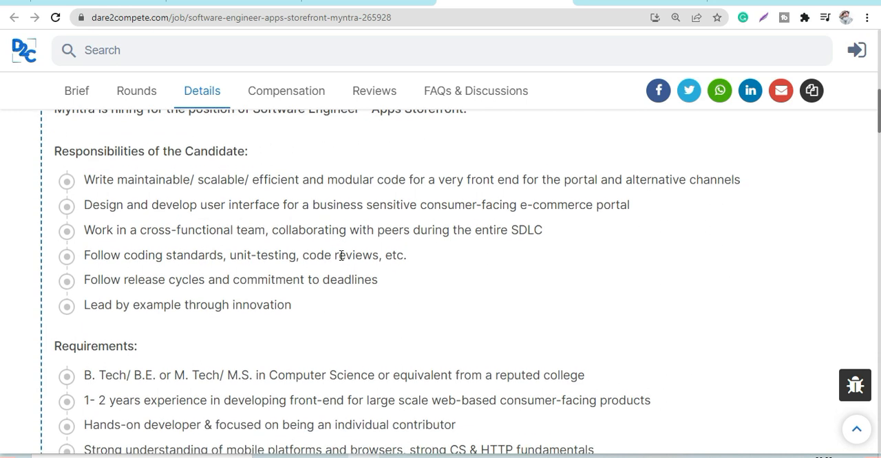
{"action": "scroll", "scroll_direction": "down", "scroll_amount": 3}
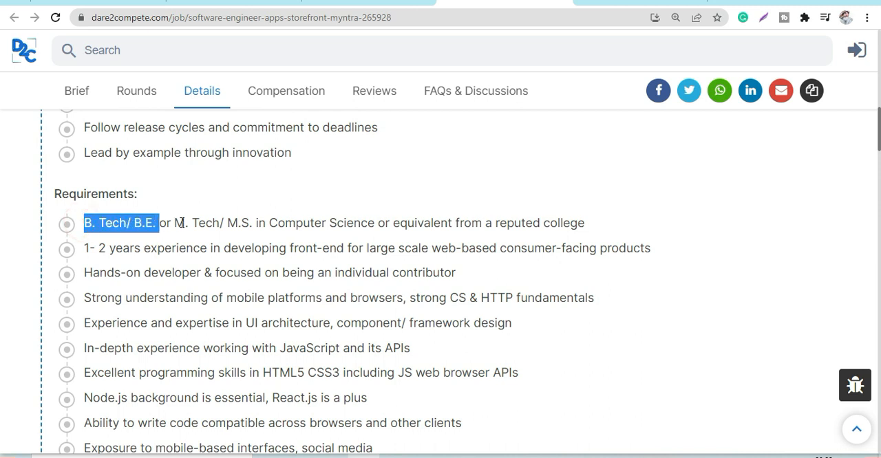
{"action": "left_click_drag", "start_coordinate": [157, 223], "coordinate": [237, 223]}
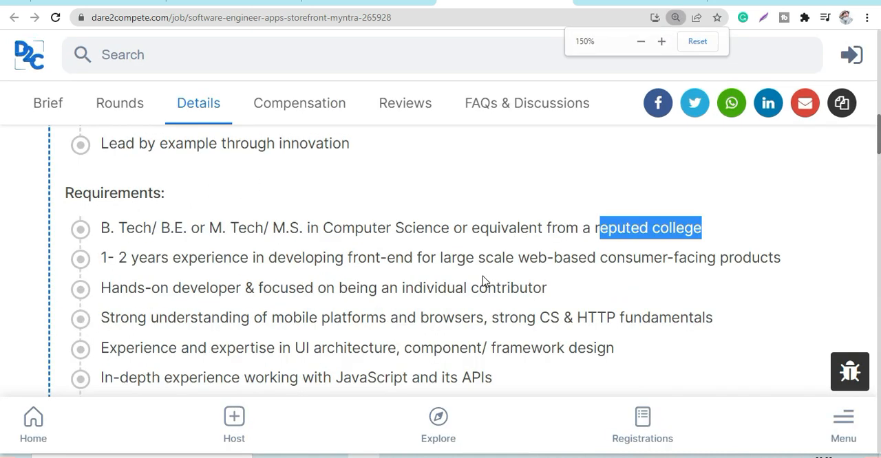
{"action": "scroll", "scroll_direction": "down", "scroll_amount": 3}
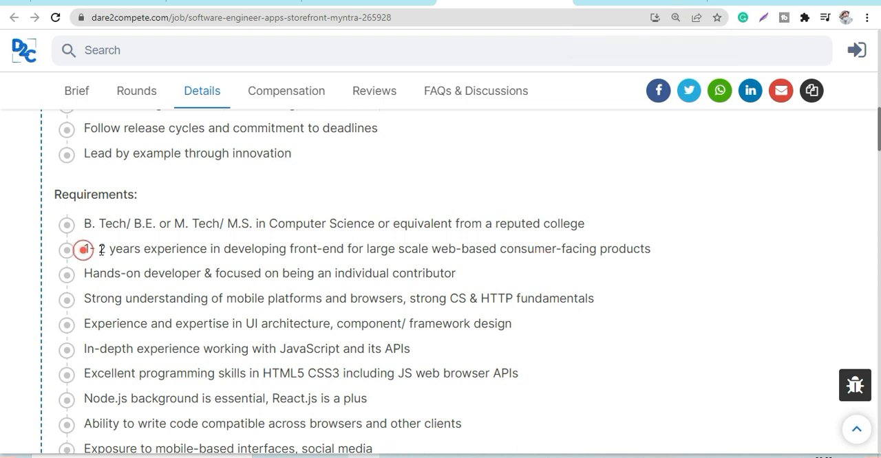
{"action": "left_click_drag", "start_coordinate": [172, 249], "coordinate": [281, 250]}
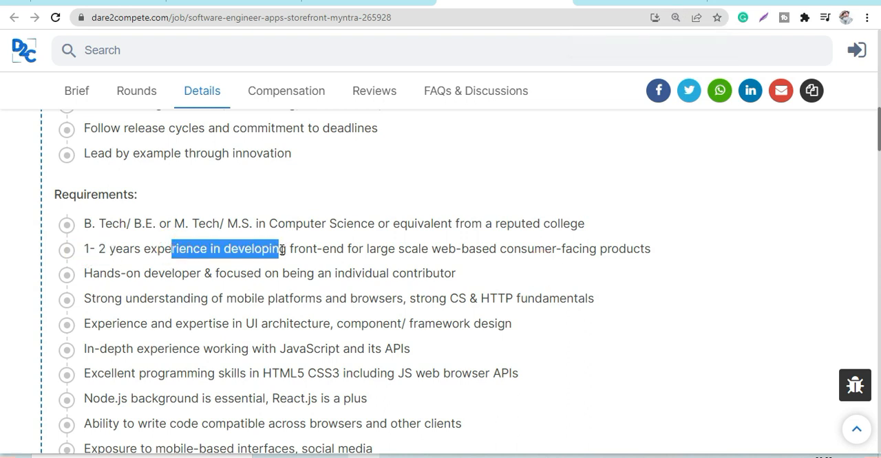
{"action": "mouse_move", "coordinate": [289, 241]}
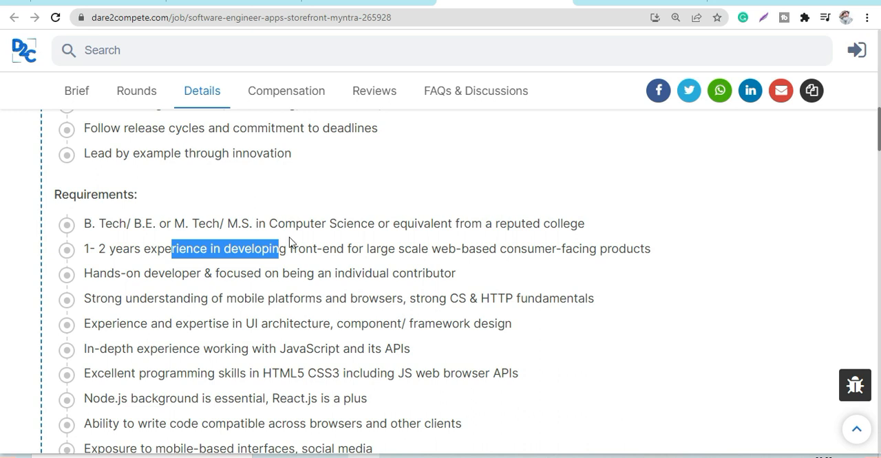
{"action": "mouse_move", "coordinate": [465, 270]}
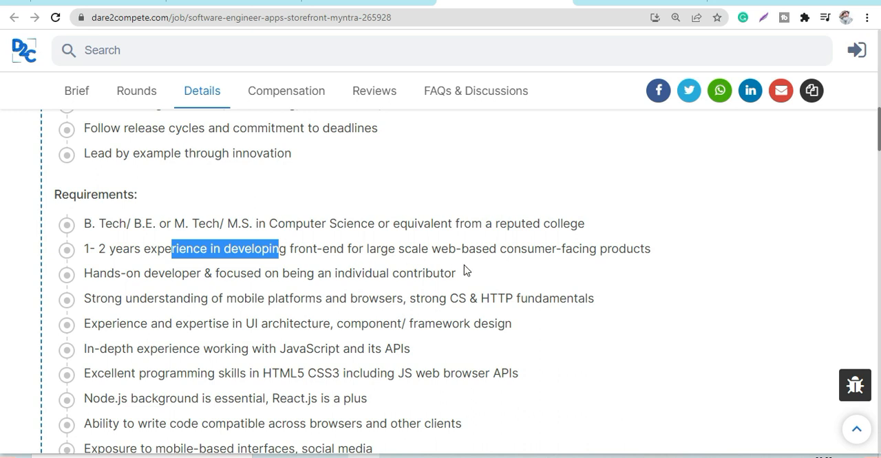
{"action": "mouse_move", "coordinate": [645, 287]}
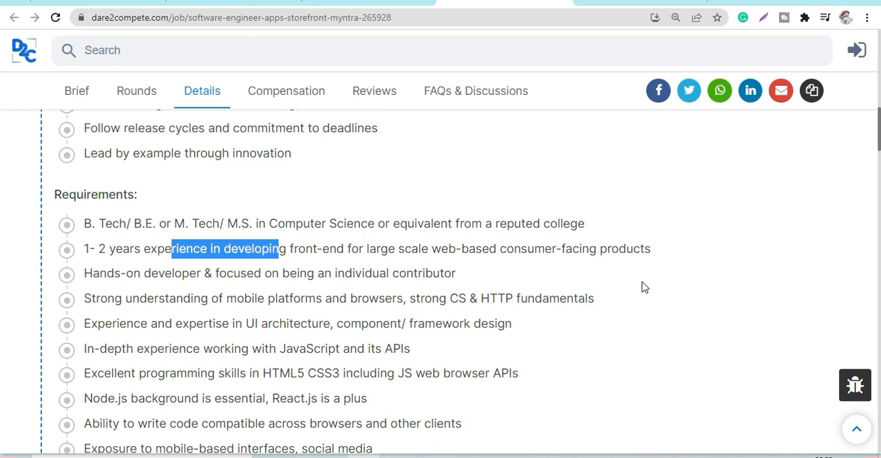
Highlight the HTML5 skill requirement and finish reading the job description to the title banner.
{"action": "scroll", "scroll_direction": "down", "scroll_amount": 3}
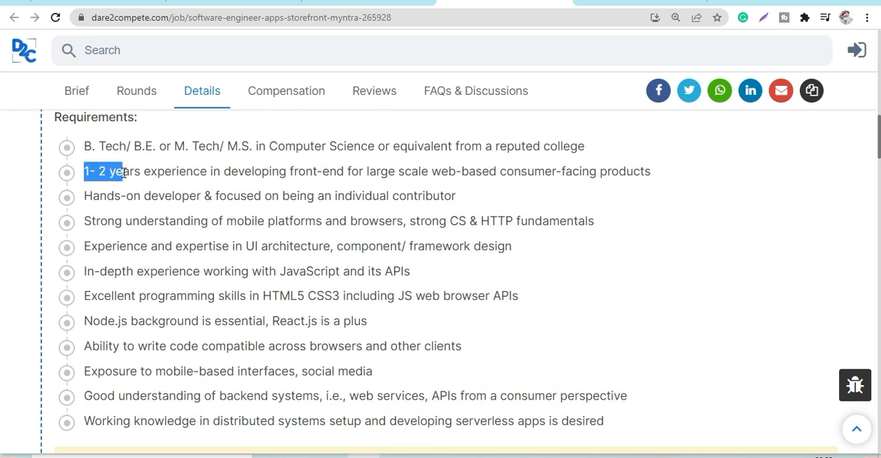
{"action": "mouse_move", "coordinate": [152, 201]}
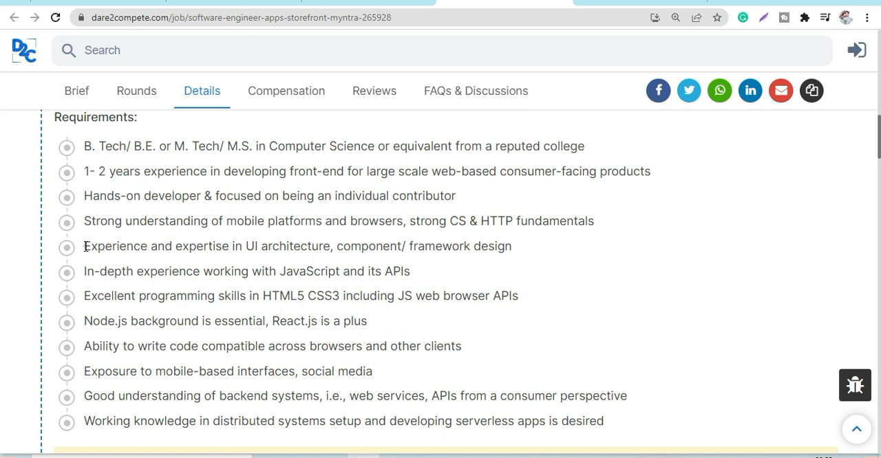
{"action": "left_click", "coordinate": [460, 275]}
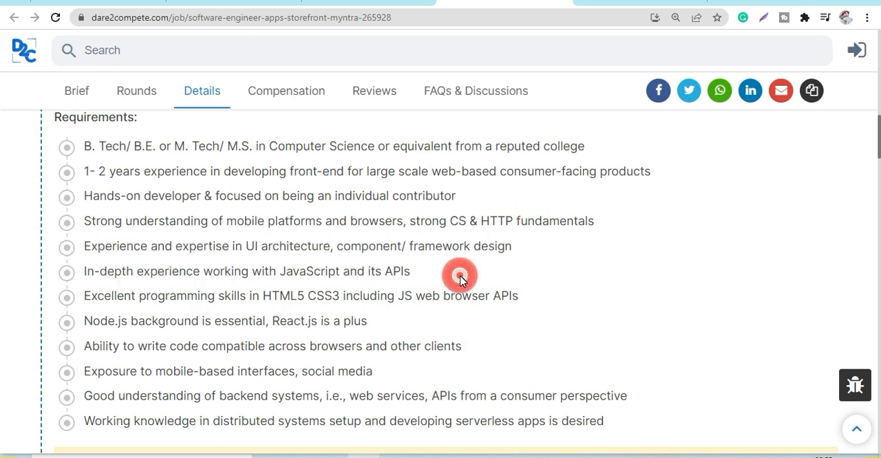
{"action": "scroll", "scroll_direction": "down", "scroll_amount": 3}
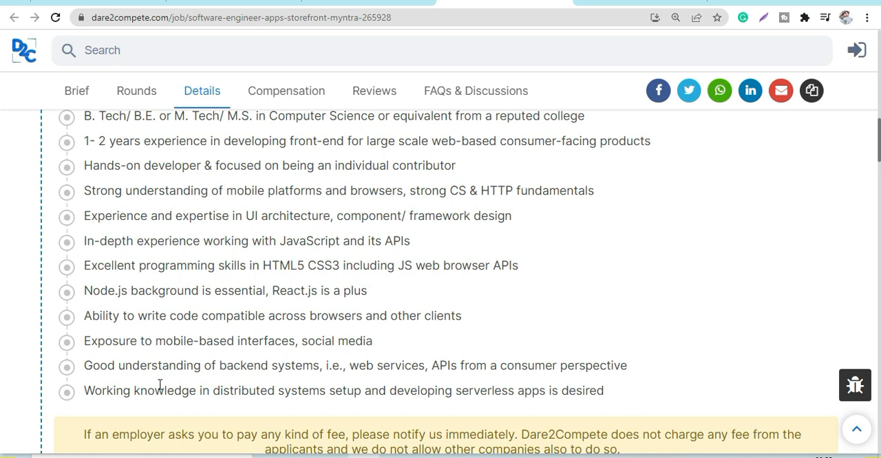
{"action": "mouse_move", "coordinate": [391, 394]}
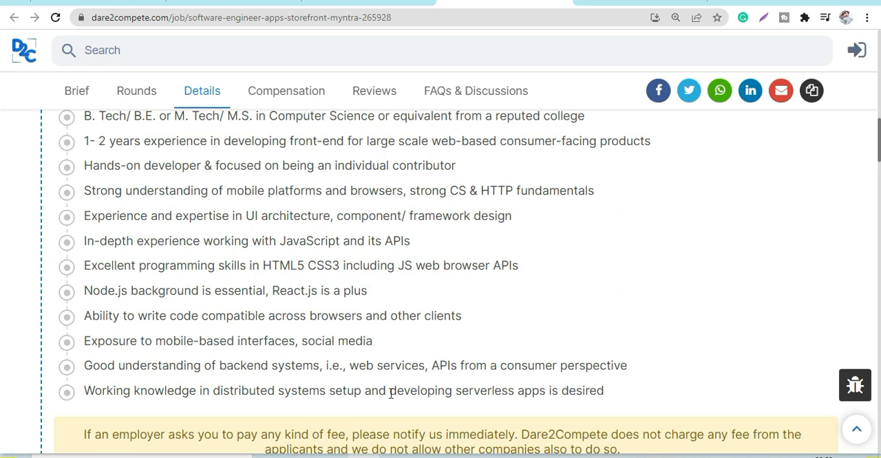
{"action": "mouse_move", "coordinate": [172, 281]}
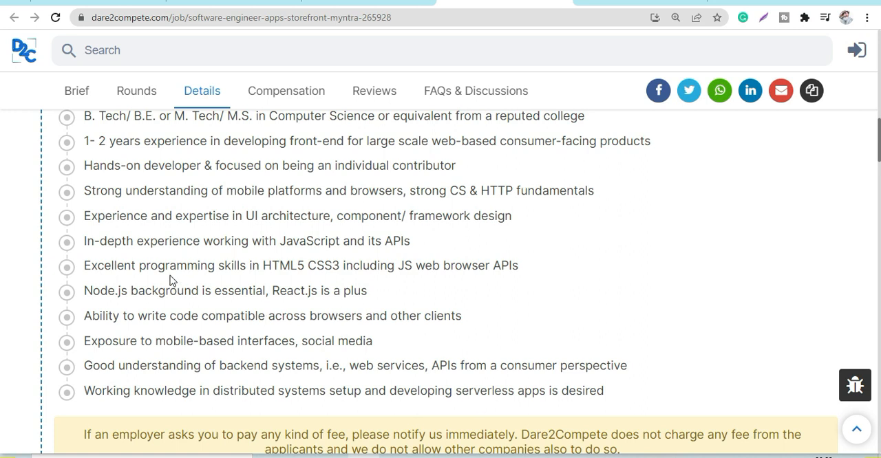
{"action": "double_click", "coordinate": [278, 266]}
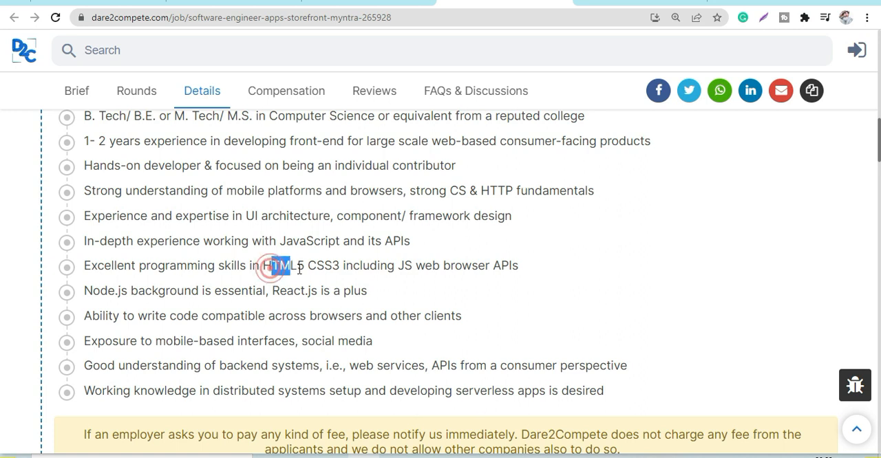
{"action": "double_click", "coordinate": [278, 265]}
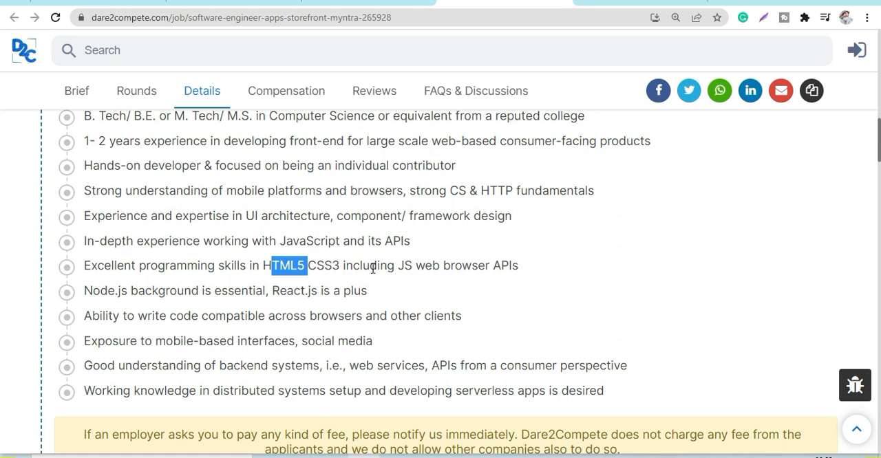
{"action": "mouse_move", "coordinate": [435, 264]}
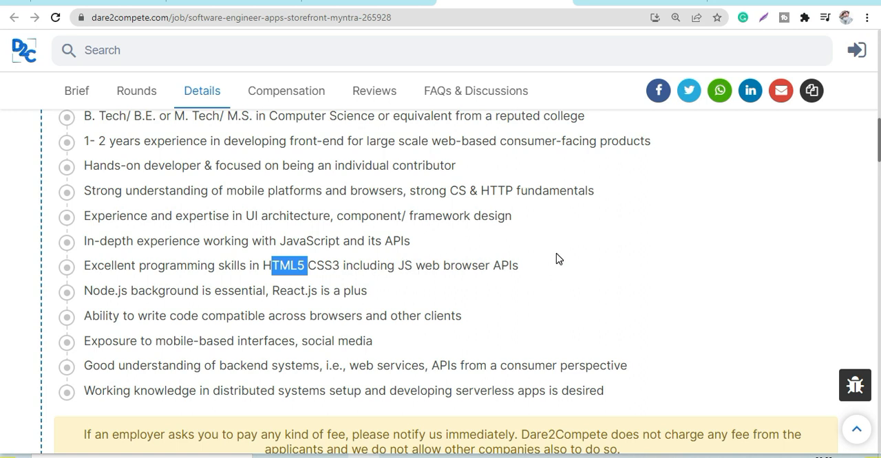
{"action": "mouse_move", "coordinate": [454, 198]}
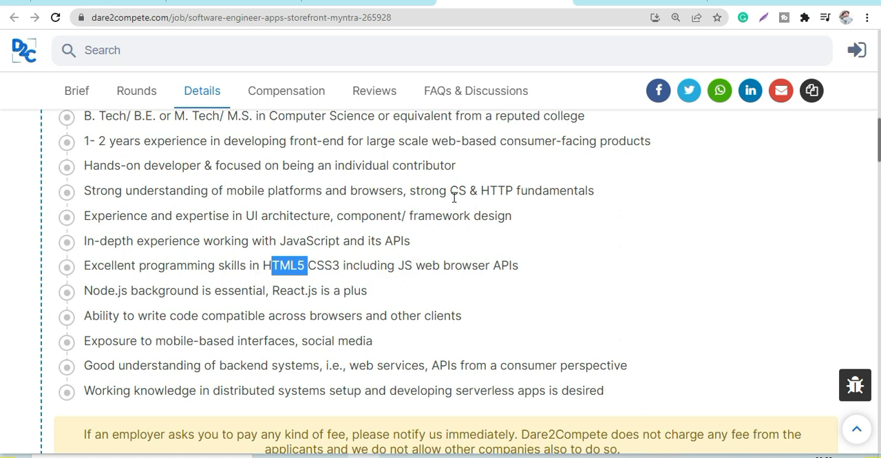
{"action": "mouse_move", "coordinate": [481, 195]}
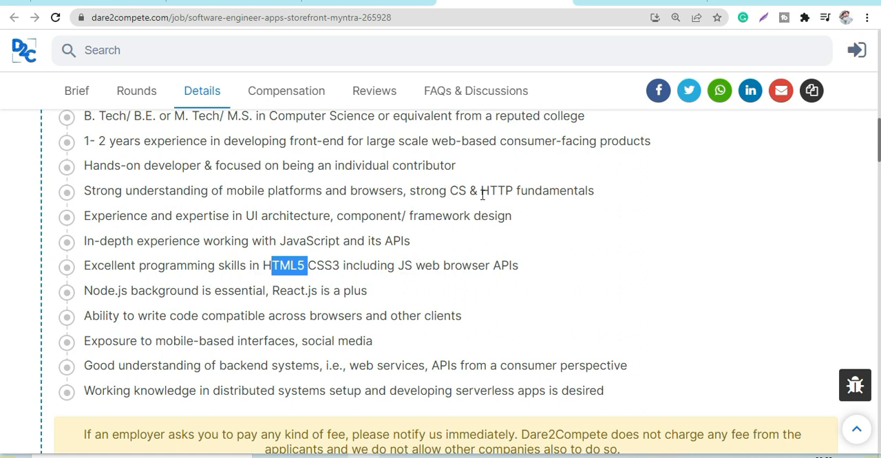
{"action": "mouse_move", "coordinate": [220, 209]}
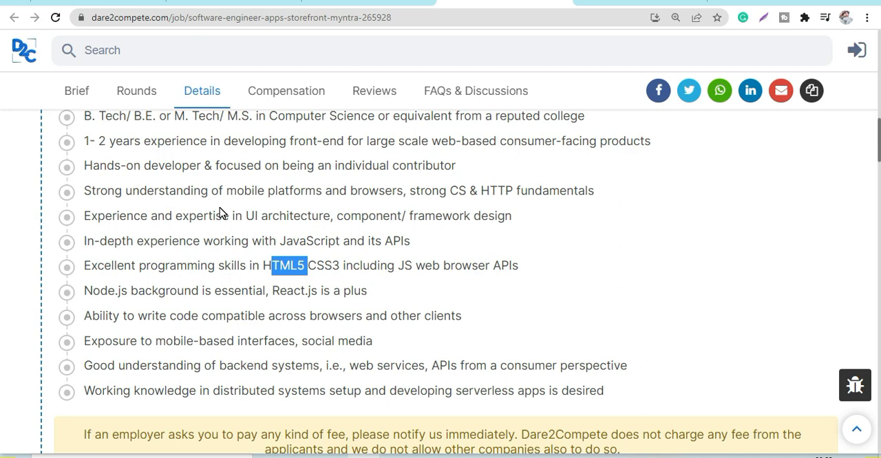
{"action": "scroll", "scroll_direction": "down", "scroll_amount": 3}
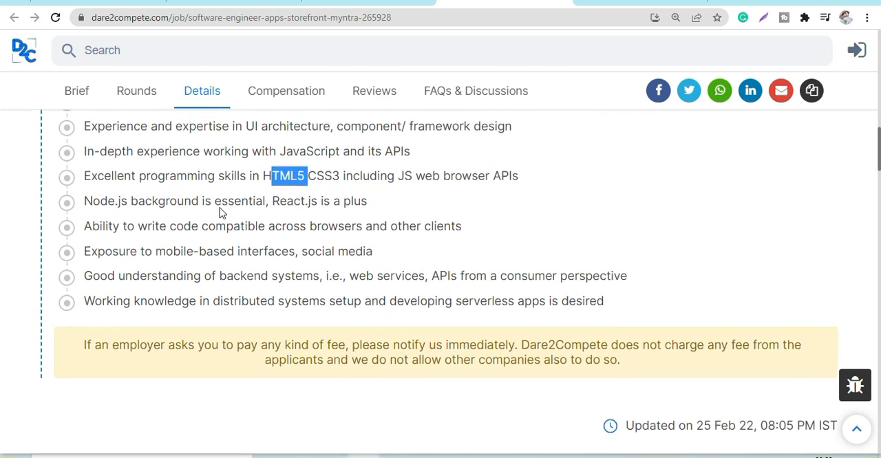
{"action": "scroll", "scroll_direction": "up", "scroll_amount": 3}
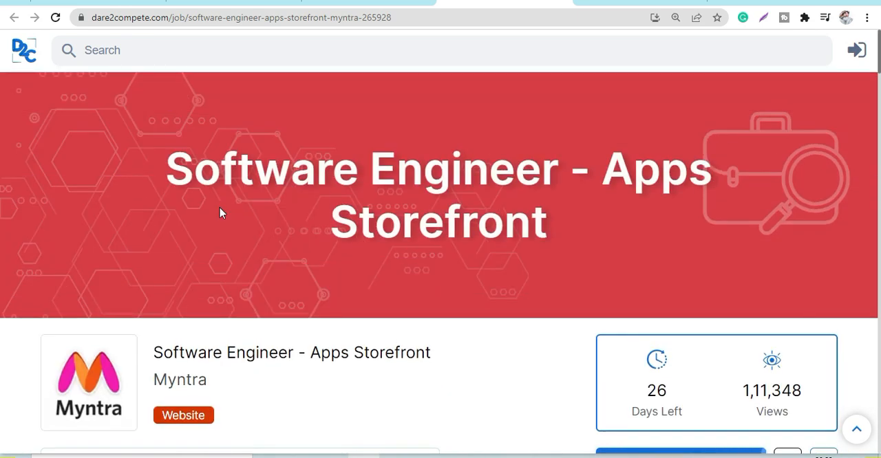
View the Flipkart Software Developer posting's 10 Mar 22 deadline, free registration and eligibility tags.
{"action": "scroll", "scroll_direction": "down", "scroll_amount": 3}
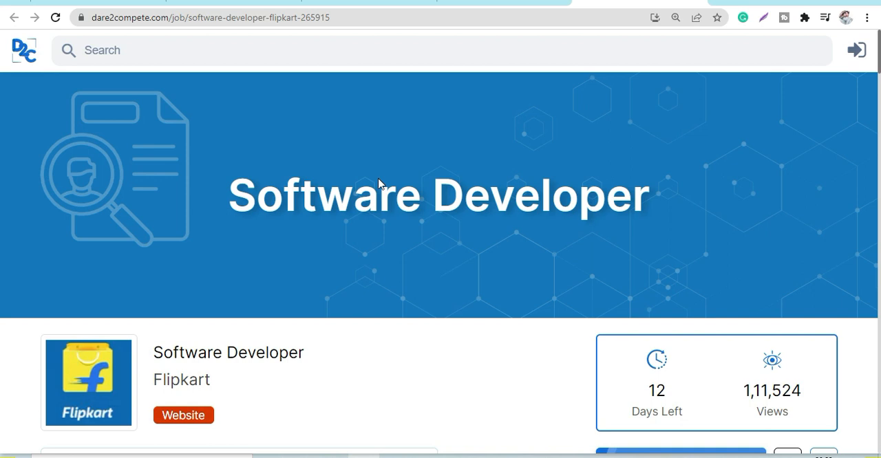
{"action": "scroll", "scroll_direction": "down", "scroll_amount": 3}
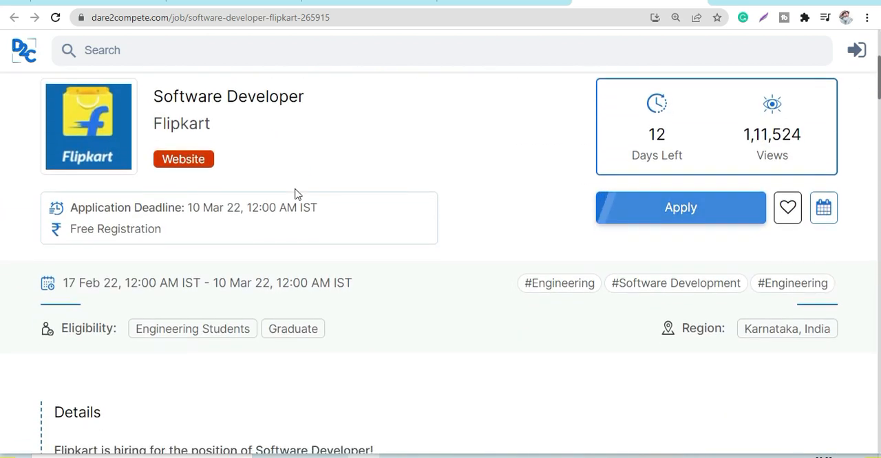
{"action": "scroll", "scroll_direction": "down", "scroll_amount": 3}
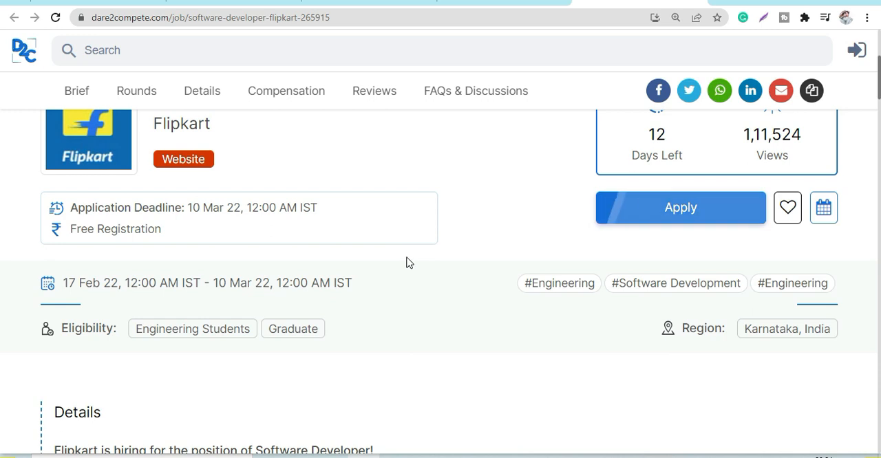
Read the Flipkart posting's Responsibilities of the Candidate down to Skills and Eligibility.
{"action": "left_click", "coordinate": [201, 91]}
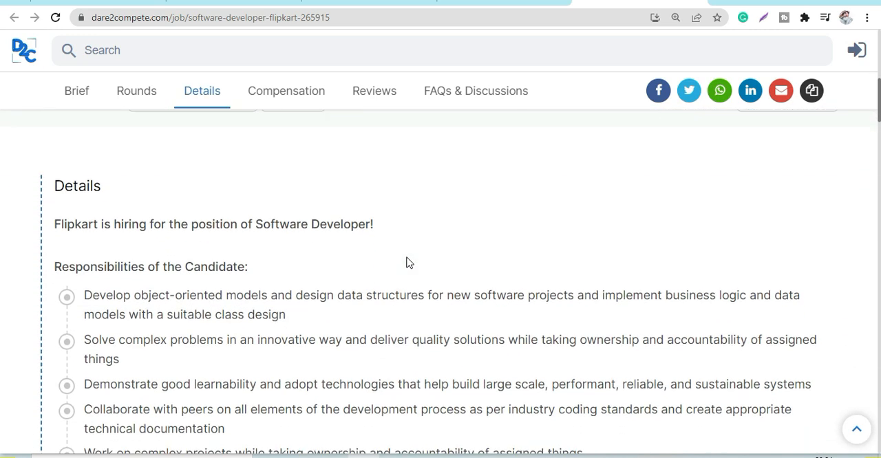
{"action": "scroll", "scroll_direction": "down", "scroll_amount": 3}
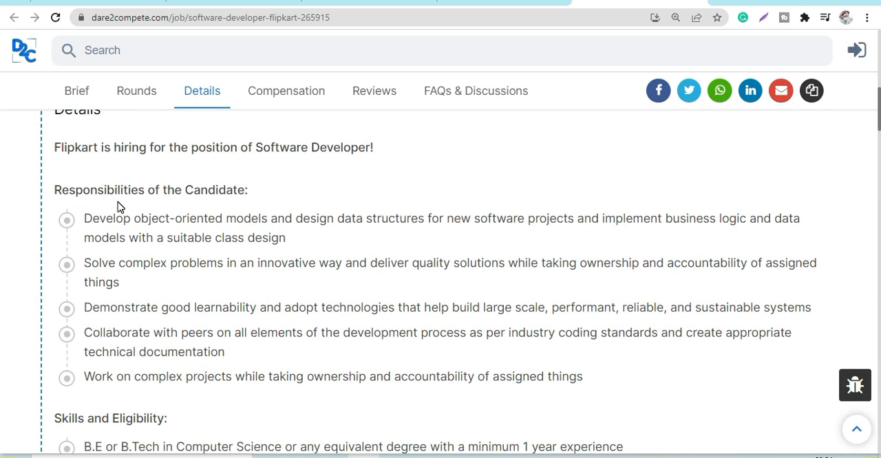
{"action": "mouse_move", "coordinate": [241, 232]}
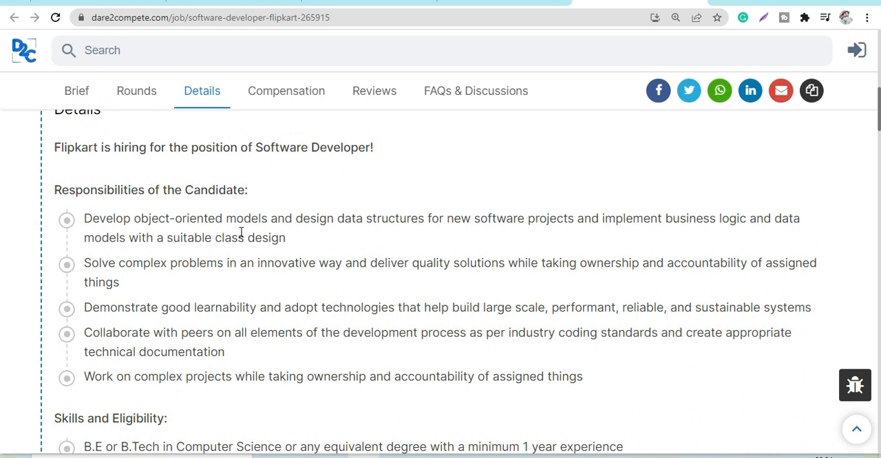
{"action": "mouse_move", "coordinate": [144, 219]}
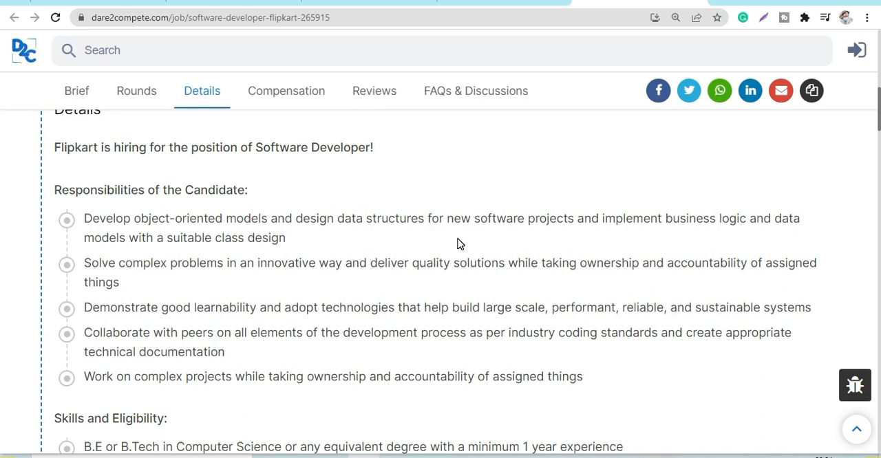
{"action": "mouse_move", "coordinate": [356, 324]}
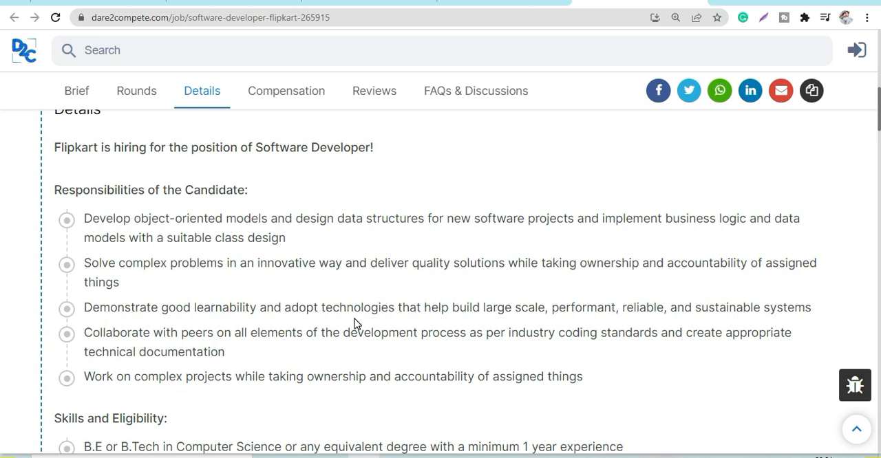
{"action": "mouse_move", "coordinate": [209, 312]}
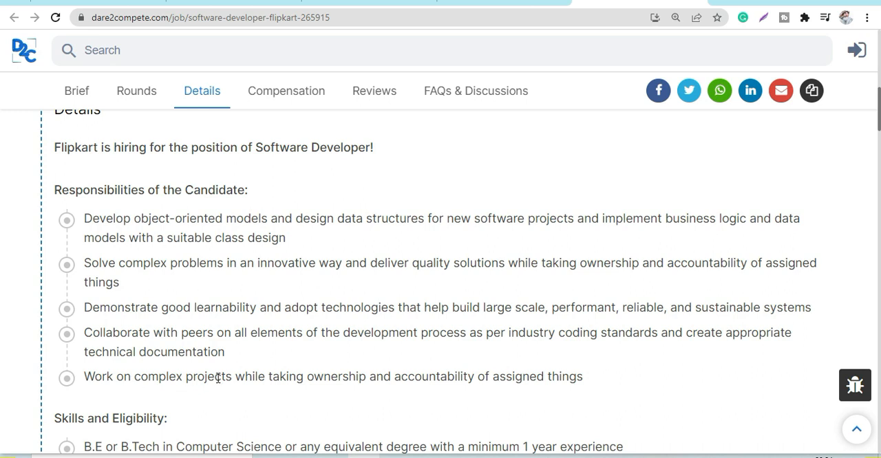
{"action": "scroll", "scroll_direction": "down", "scroll_amount": 3}
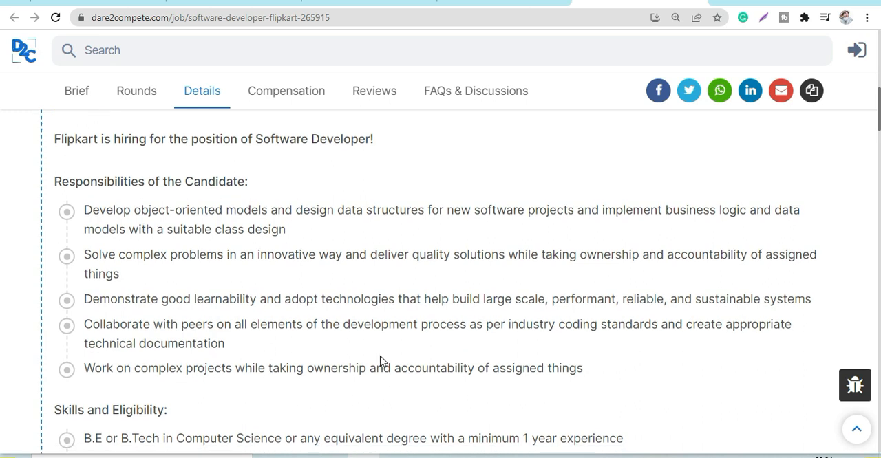
{"action": "scroll", "scroll_direction": "down", "scroll_amount": 3}
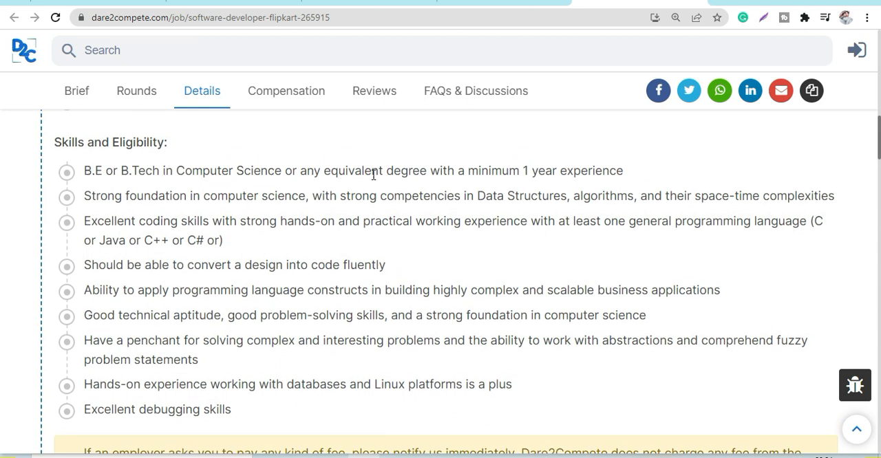
Highlight the 1 year experience requirement and read to the no-fee notice and 25 Feb 22 update date.
{"action": "double_click", "coordinate": [518, 171]}
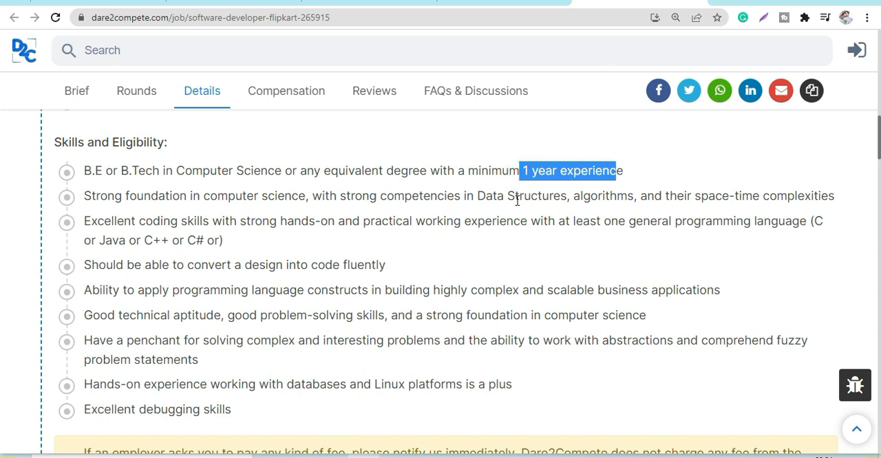
{"action": "mouse_move", "coordinate": [248, 308]}
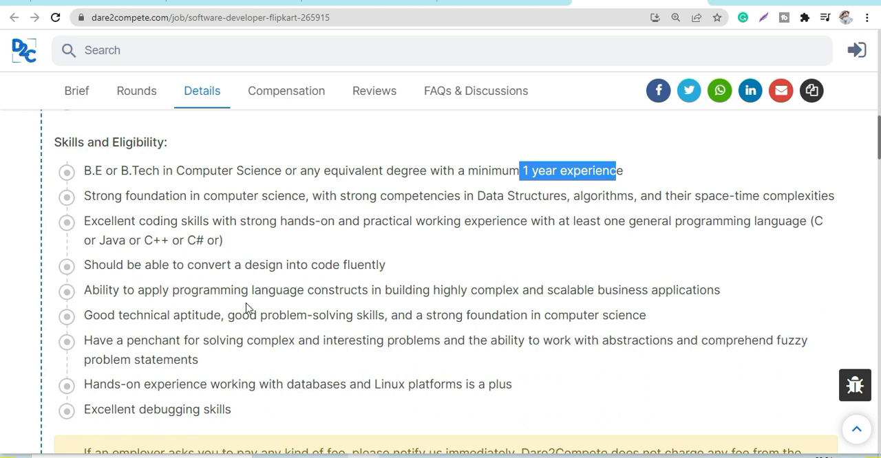
{"action": "mouse_move", "coordinate": [125, 245]}
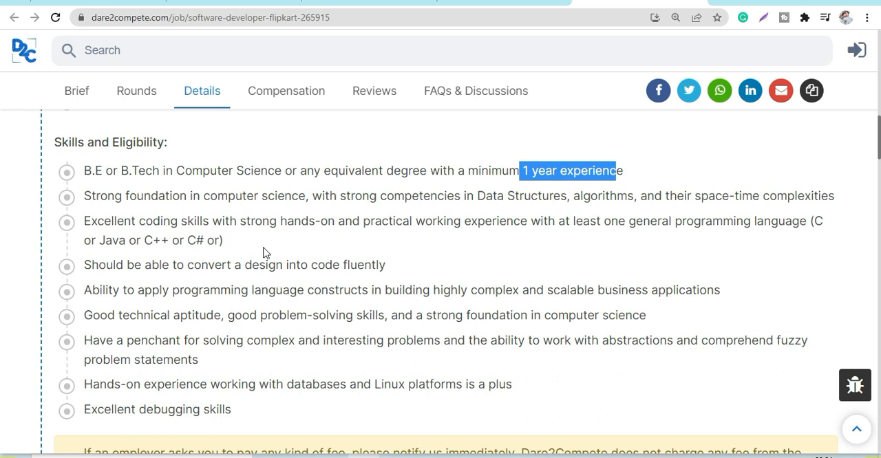
{"action": "mouse_move", "coordinate": [248, 278]}
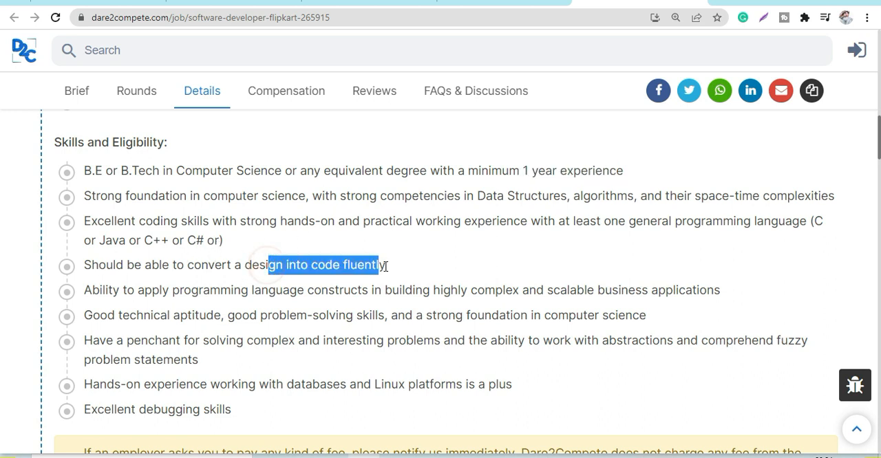
{"action": "scroll", "scroll_direction": "down", "scroll_amount": 3}
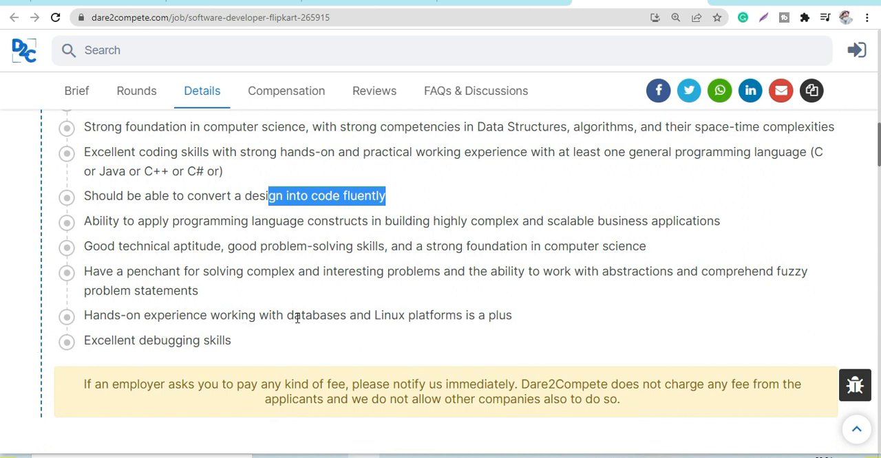
{"action": "mouse_move", "coordinate": [443, 334]}
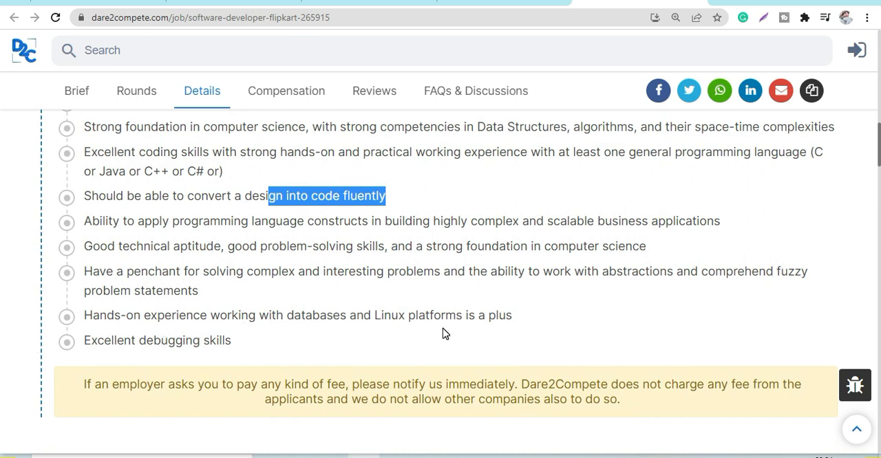
{"action": "mouse_move", "coordinate": [212, 250]}
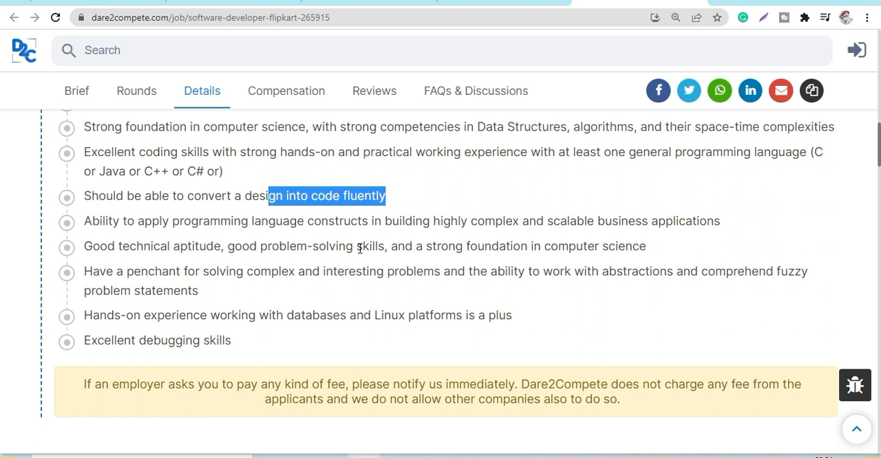
{"action": "mouse_move", "coordinate": [518, 300]}
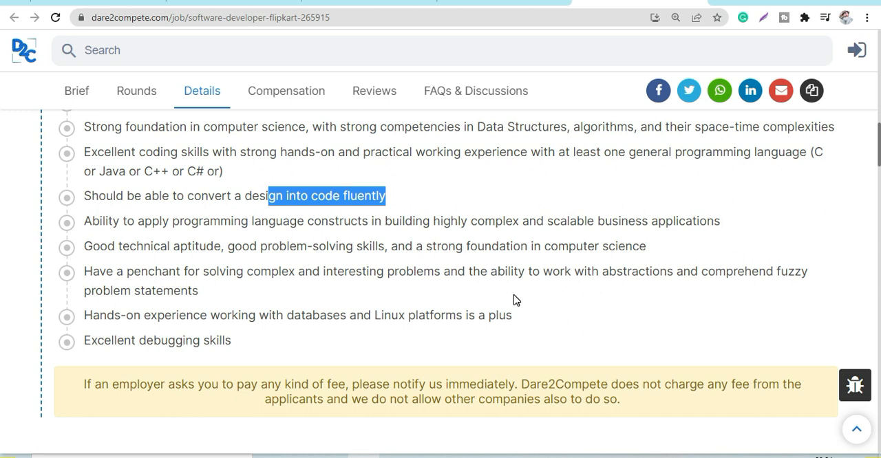
{"action": "scroll", "scroll_direction": "down", "scroll_amount": 3}
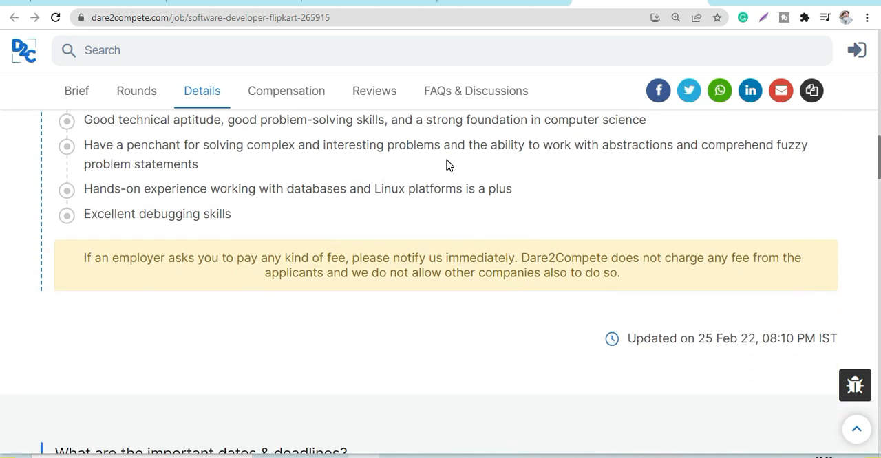